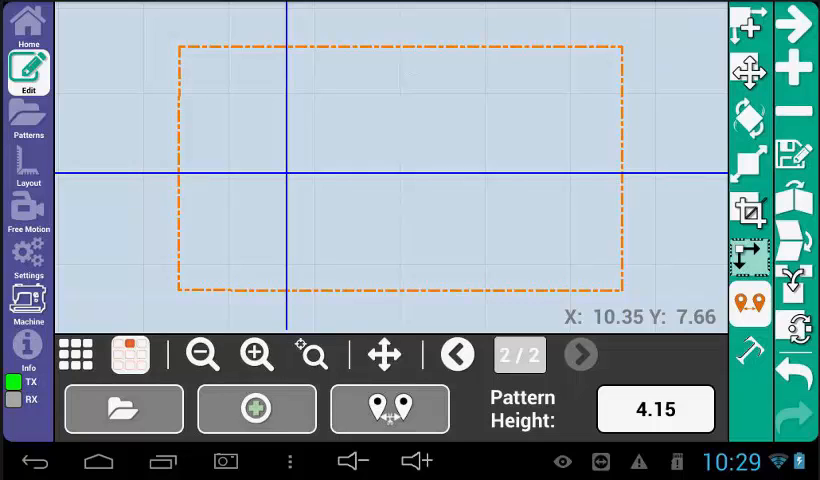
# Open the pattern library and browse for the swirl corner design.
pyautogui.click(29, 120)
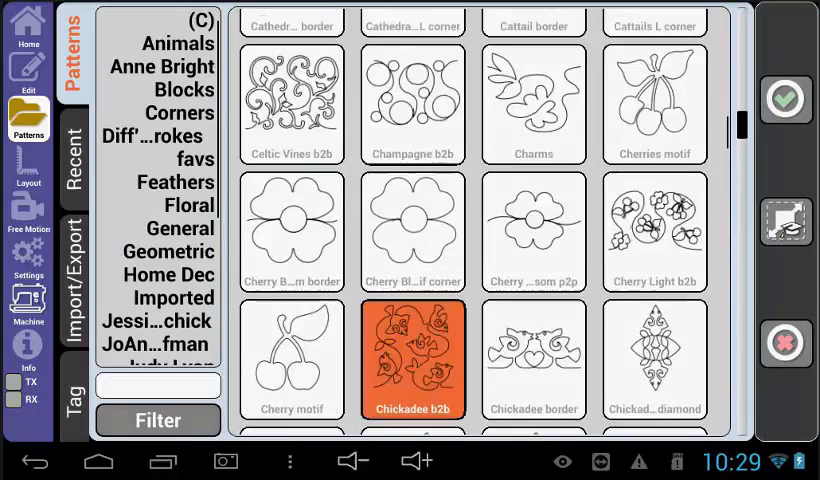
pyautogui.scroll(3)
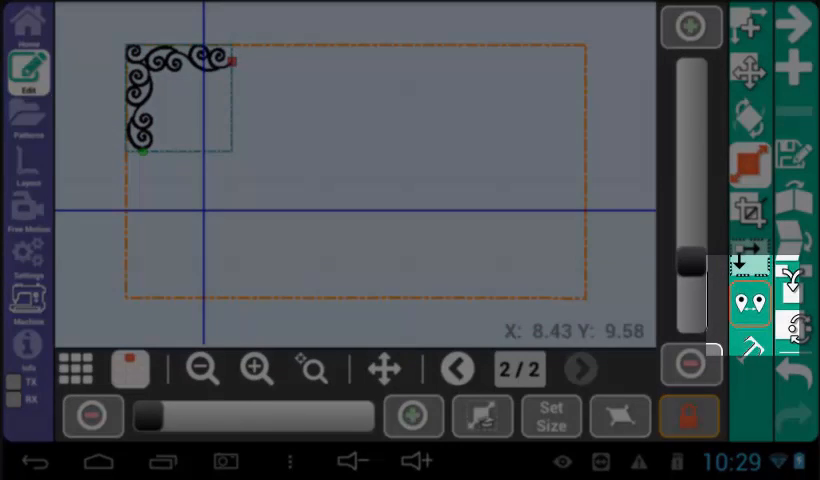
# Finish resizing the swirl corner at 6.02 height and start a pattern chain.
pyautogui.click(751, 304)
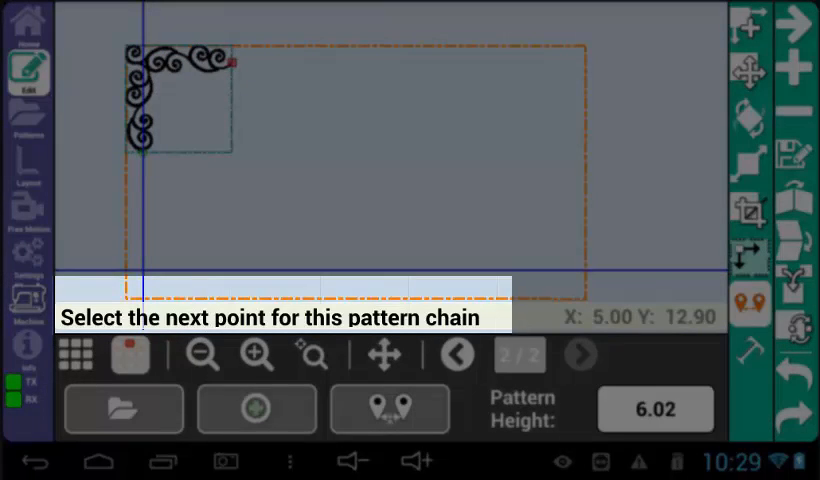
# Chain a second swirl corner diagonally up-right, linked end to end with the first.
pyautogui.click(256, 409)
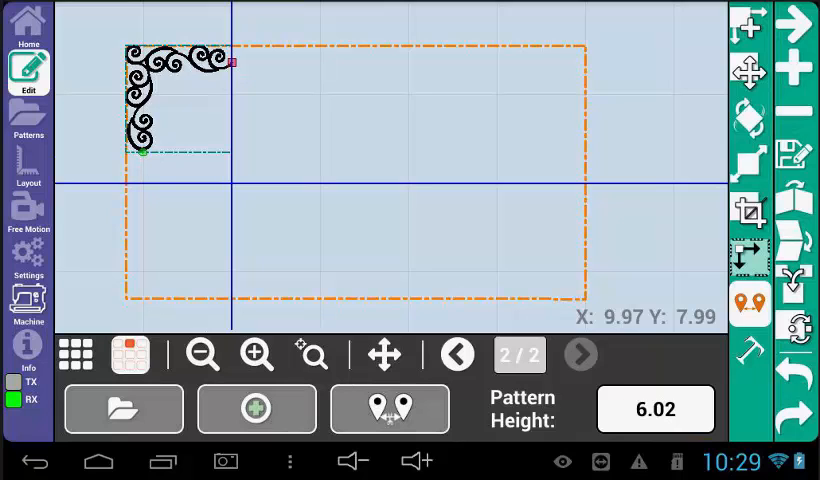
pyautogui.click(256, 409)
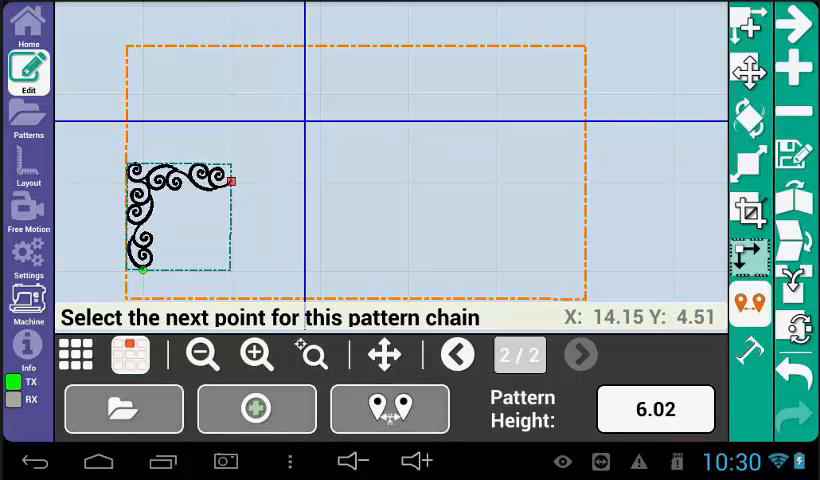
pyautogui.click(256, 409)
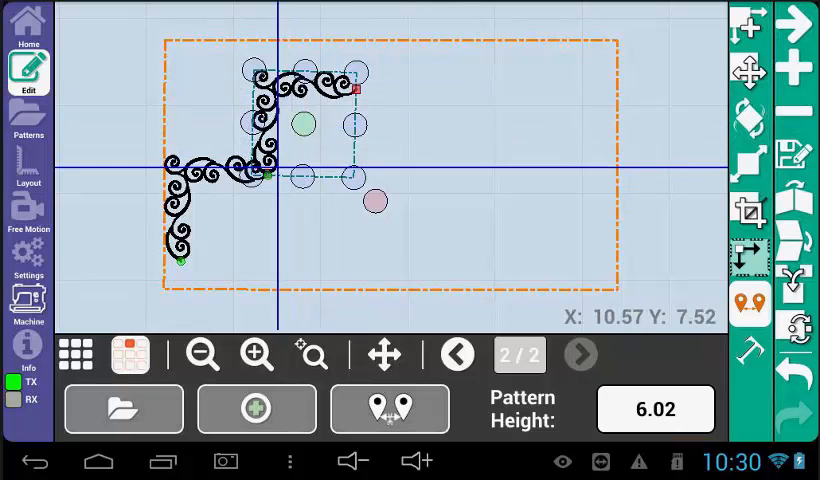
# Add further chained swirl corners to close the diagonal chain into a box.
pyautogui.click(256, 409)
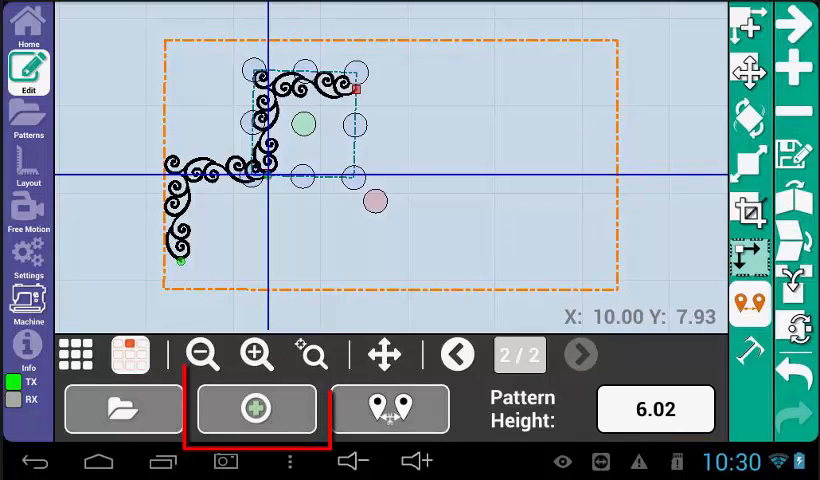
pyautogui.click(256, 409)
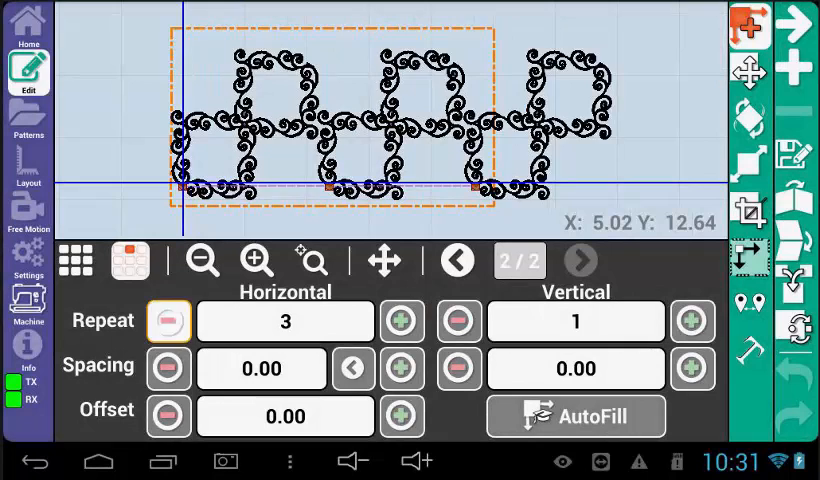
# Start resizing the swirl row repeated three times horizontally.
pyautogui.click(168, 321)
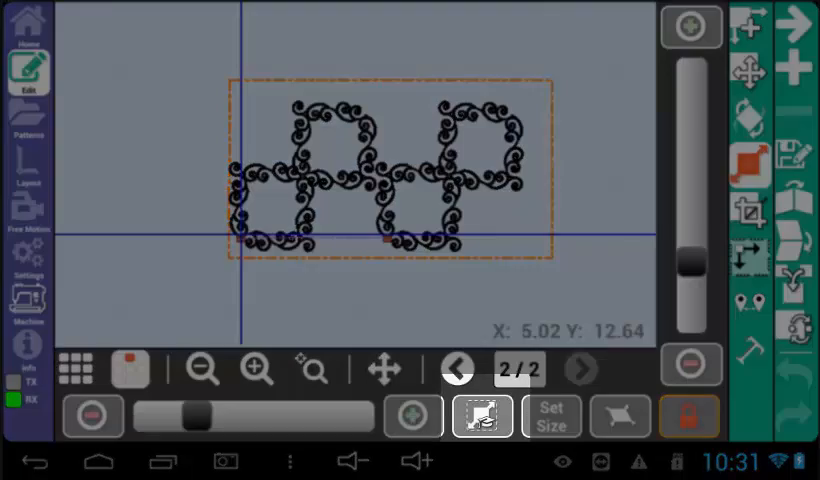
# Fill the quilt area with the repeated swirl row, spanning nearly its full width and height.
pyautogui.click(258, 369)
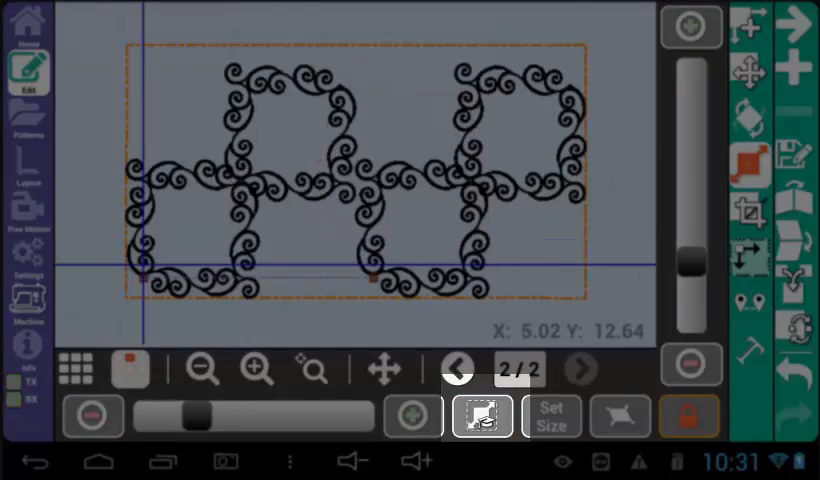